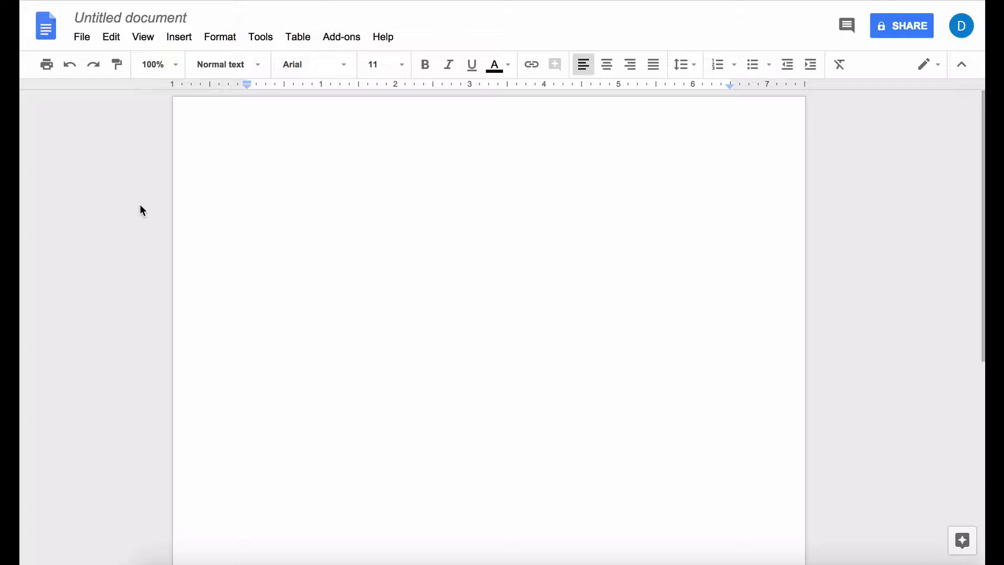
Show the Help menu of the blank Google Docs document
{"action": "left_click", "coordinate": [383, 37]}
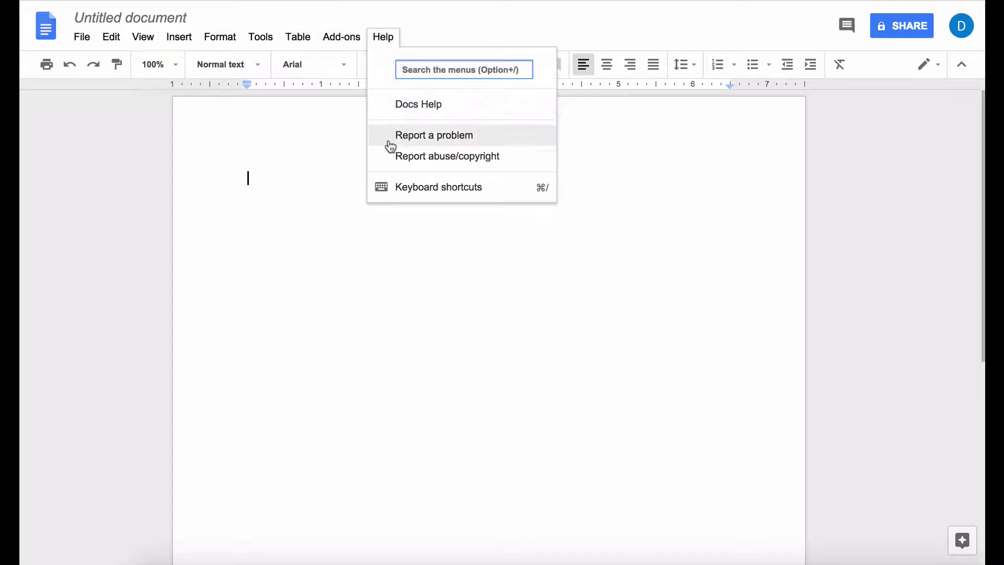
{"action": "mouse_move", "coordinate": [406, 198]}
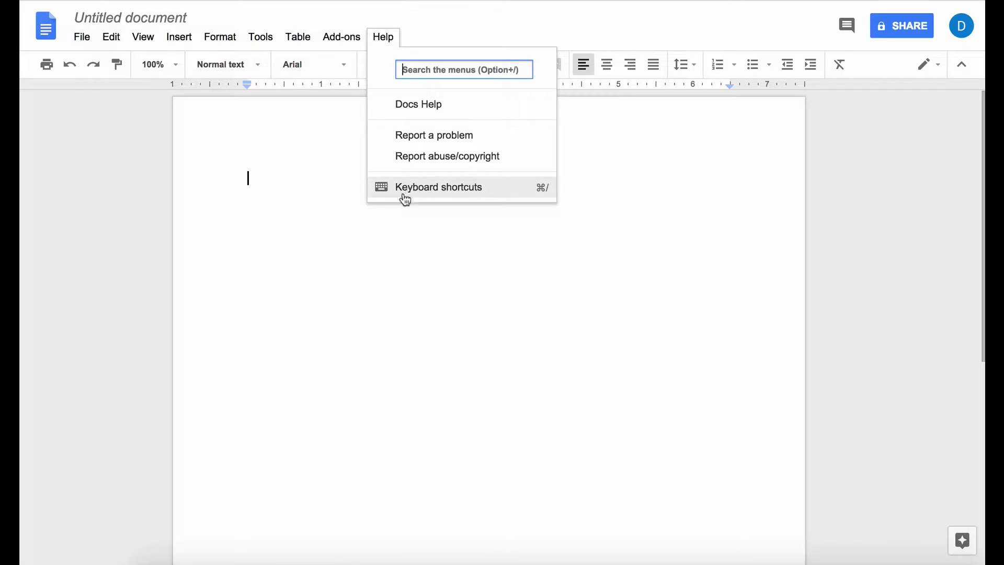
{"action": "mouse_move", "coordinate": [542, 199]}
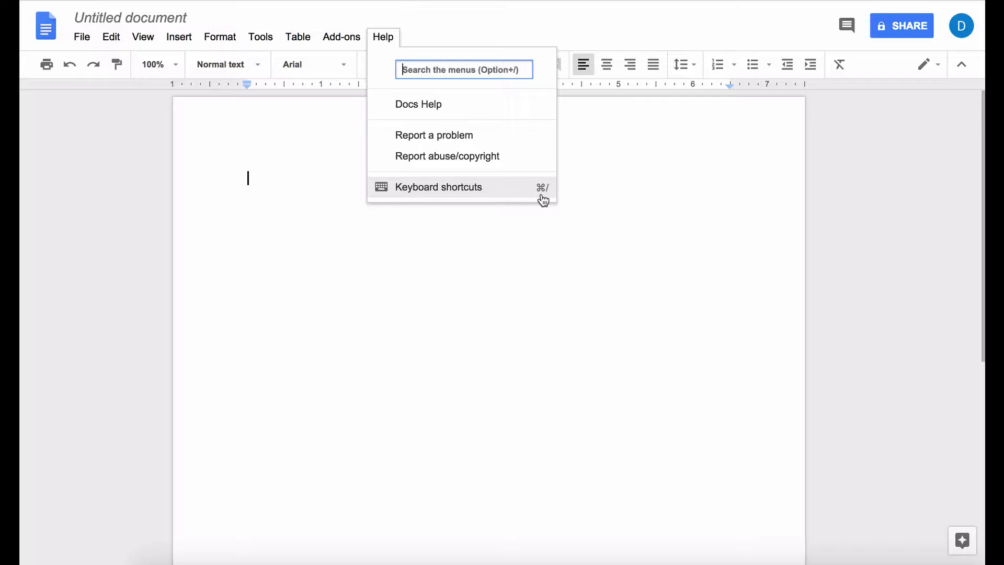
Review the Docs shortcuts list from Text formatting down through Menus to Comments
{"action": "left_click", "coordinate": [439, 187]}
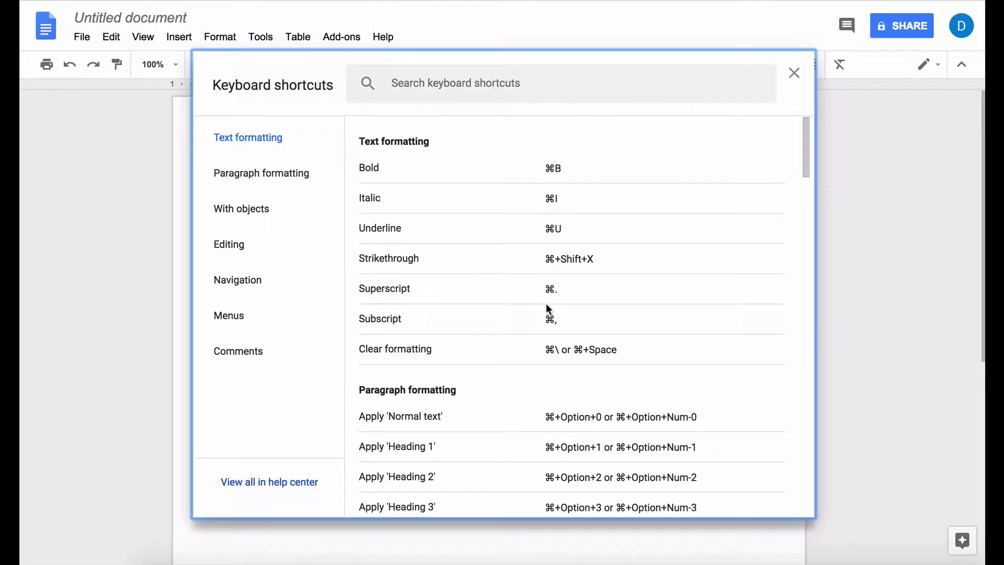
{"action": "scroll", "scroll_direction": "down", "scroll_amount": 3}
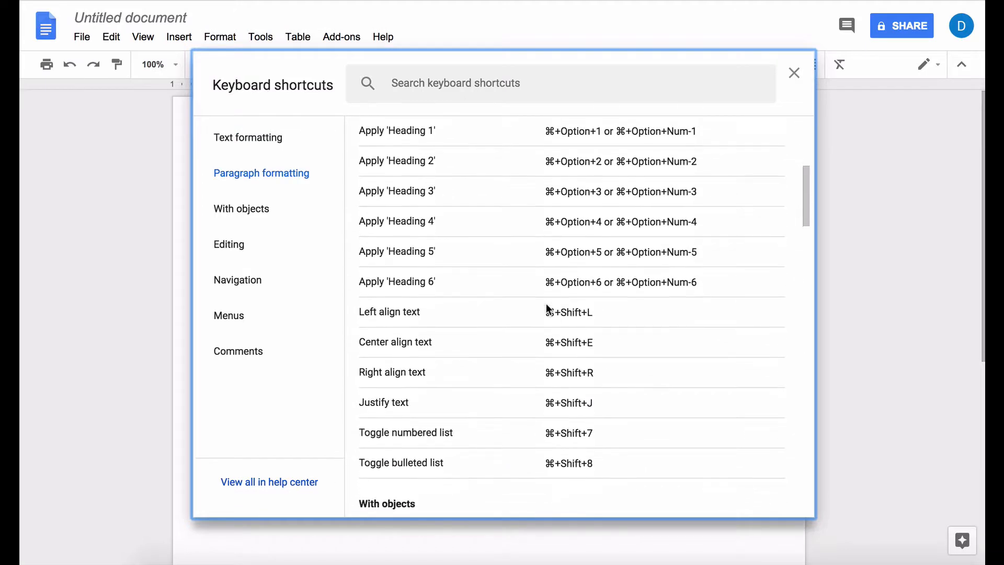
{"action": "scroll", "scroll_direction": "down", "scroll_amount": 3}
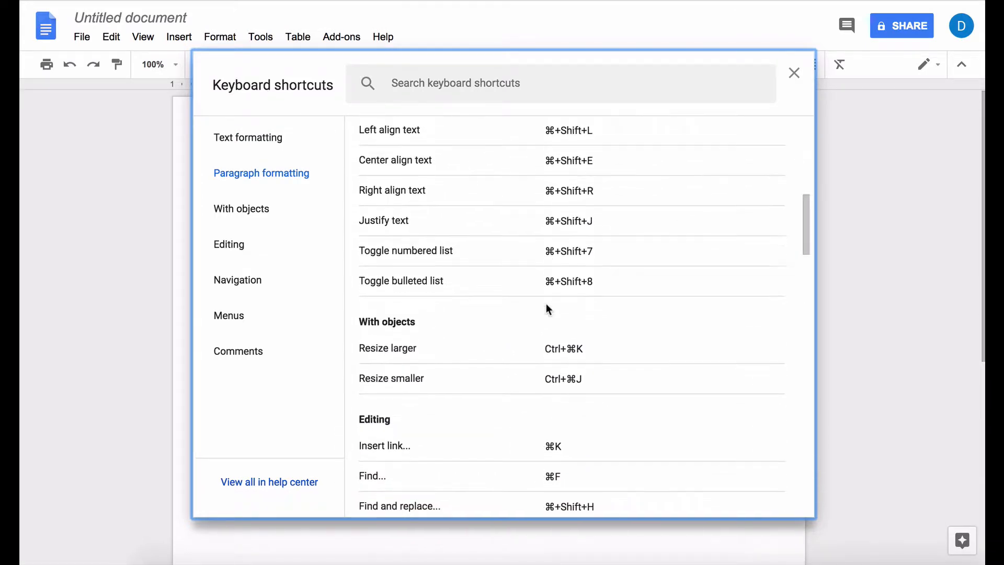
{"action": "scroll", "scroll_direction": "down", "scroll_amount": 3}
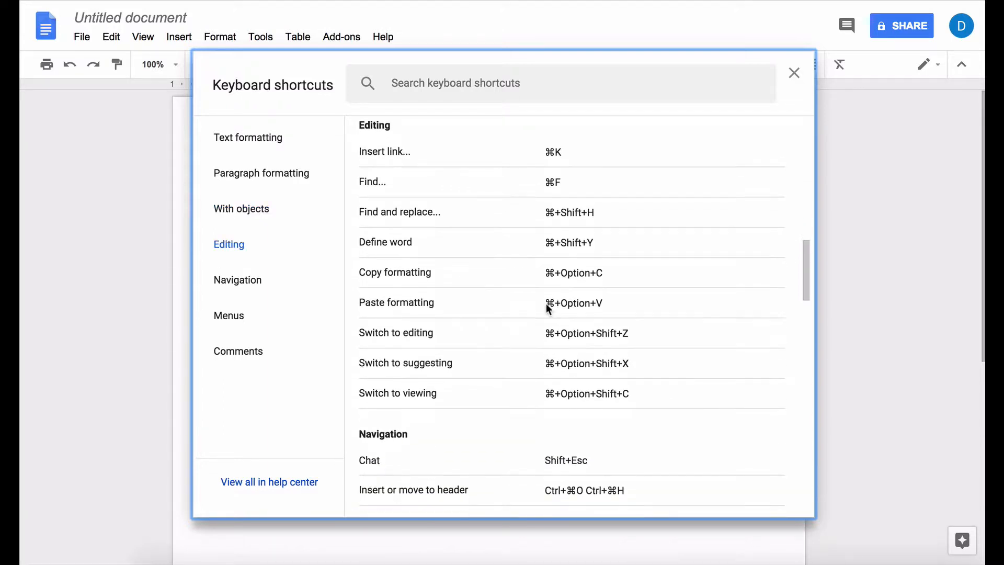
{"action": "scroll", "scroll_direction": "down", "scroll_amount": 3}
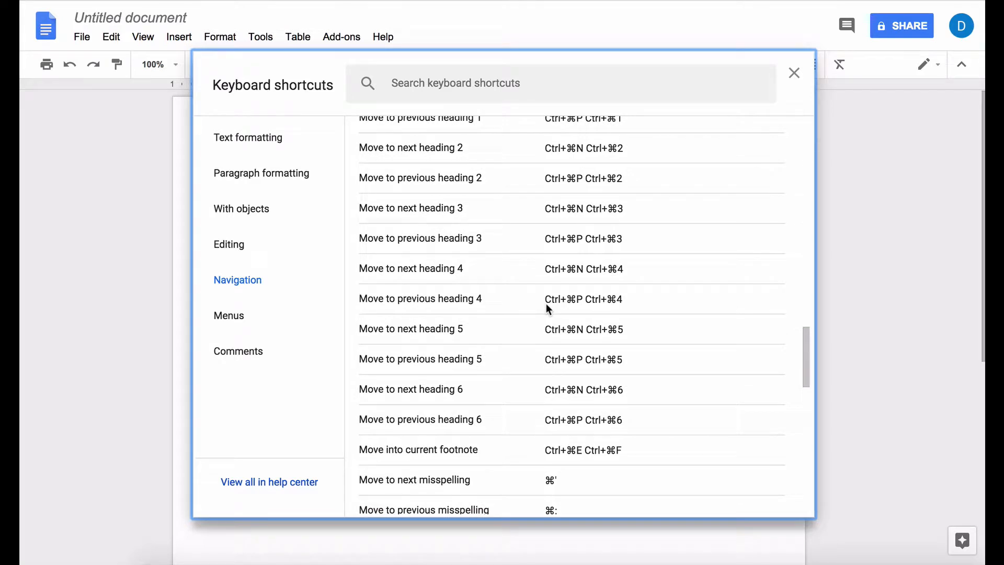
{"action": "scroll", "scroll_direction": "down", "scroll_amount": 3}
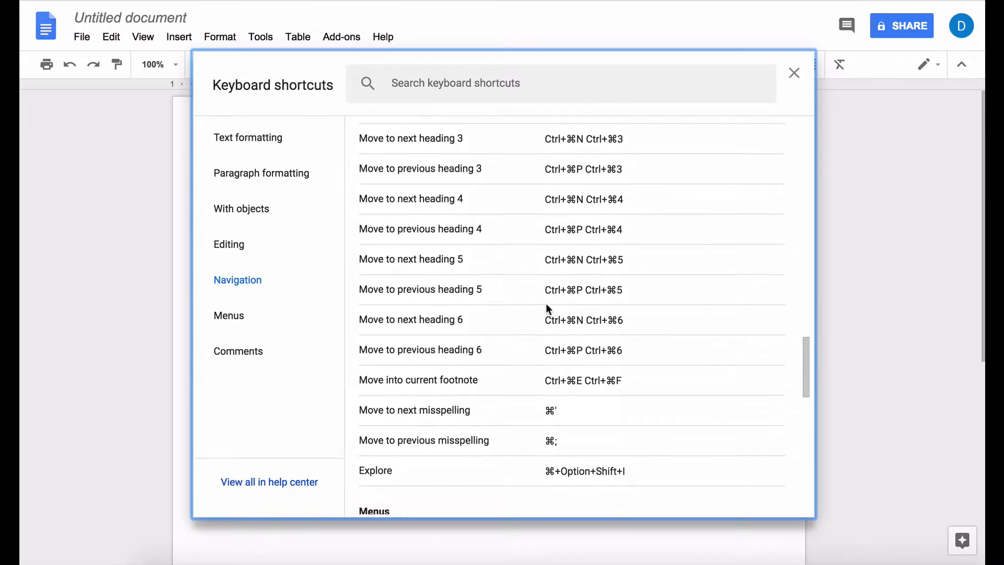
{"action": "scroll", "scroll_direction": "down", "scroll_amount": 3}
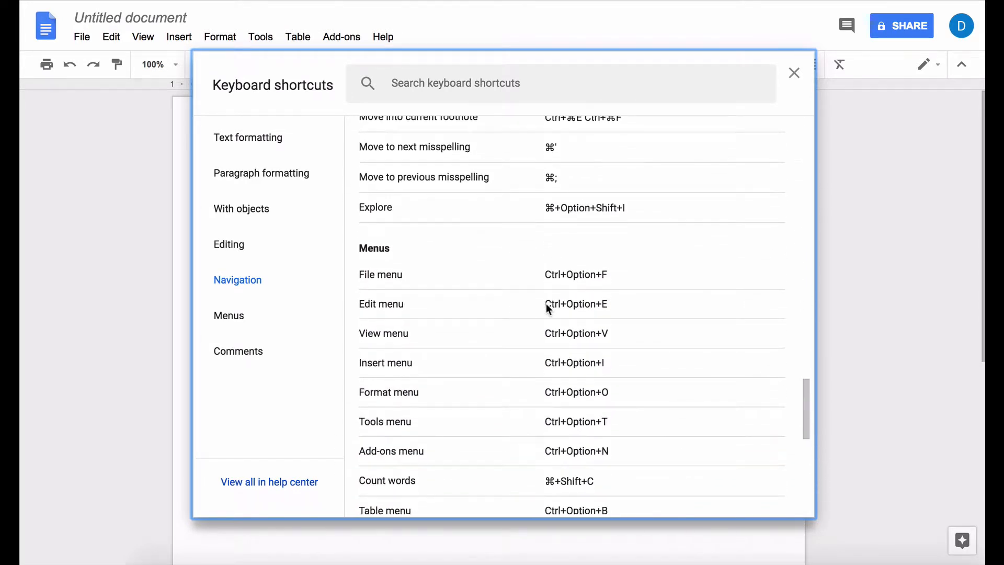
{"action": "scroll", "scroll_direction": "down", "scroll_amount": 3}
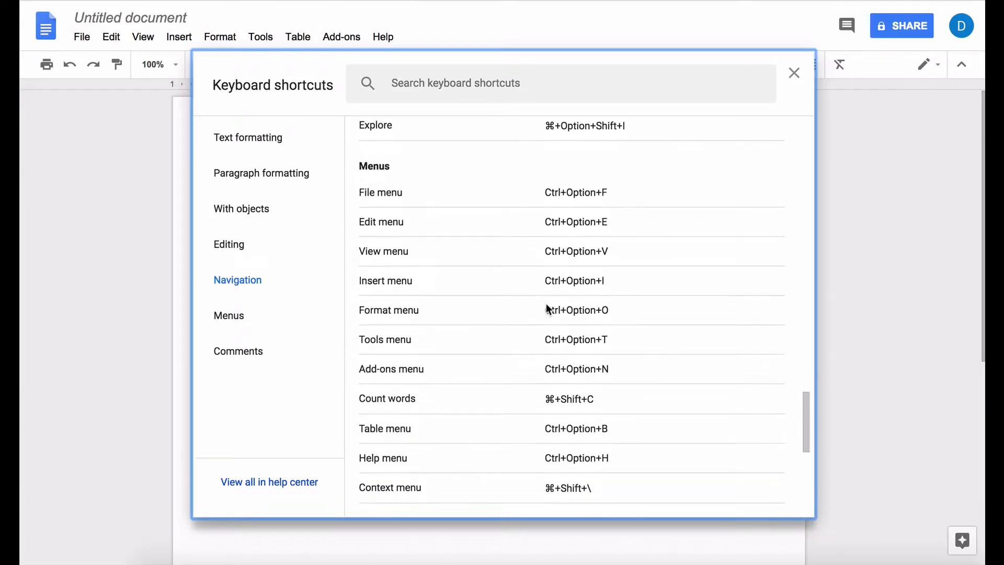
{"action": "scroll", "scroll_direction": "down", "scroll_amount": 3}
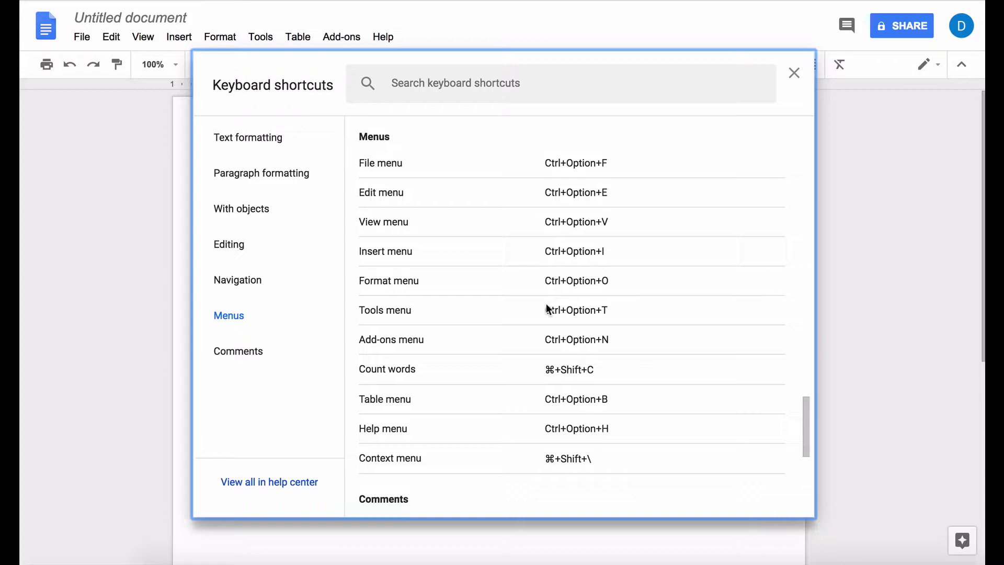
{"action": "scroll", "scroll_direction": "down", "scroll_amount": 3}
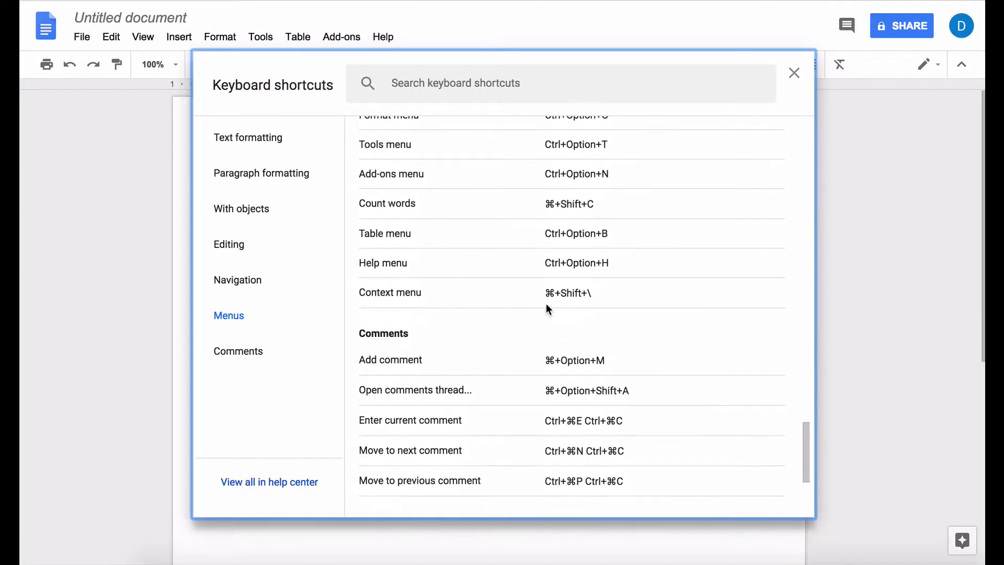
{"action": "scroll", "scroll_direction": "down", "scroll_amount": 3}
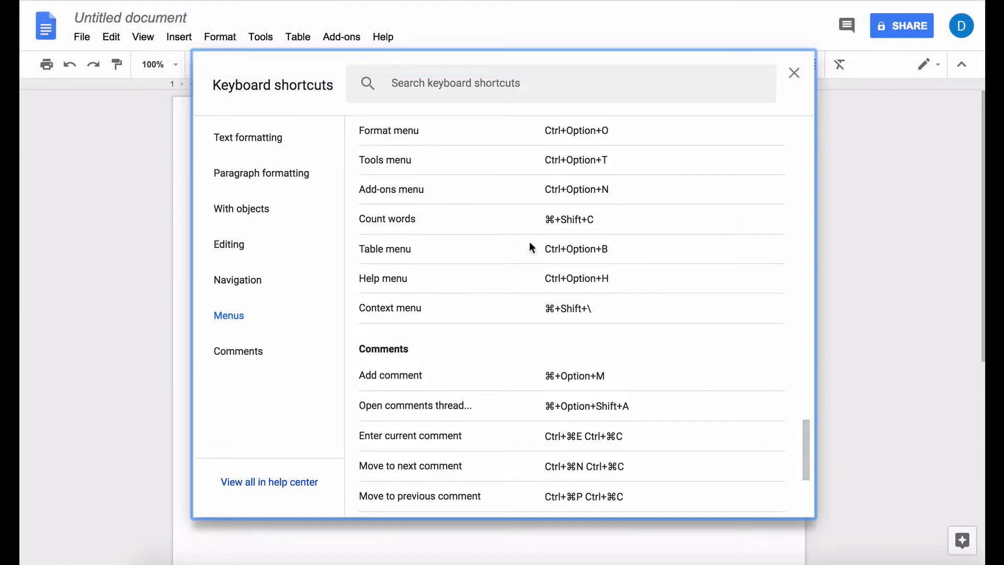
Dismiss the shortcuts list and create a new blank spreadsheet from File > New
{"action": "left_click", "coordinate": [794, 73]}
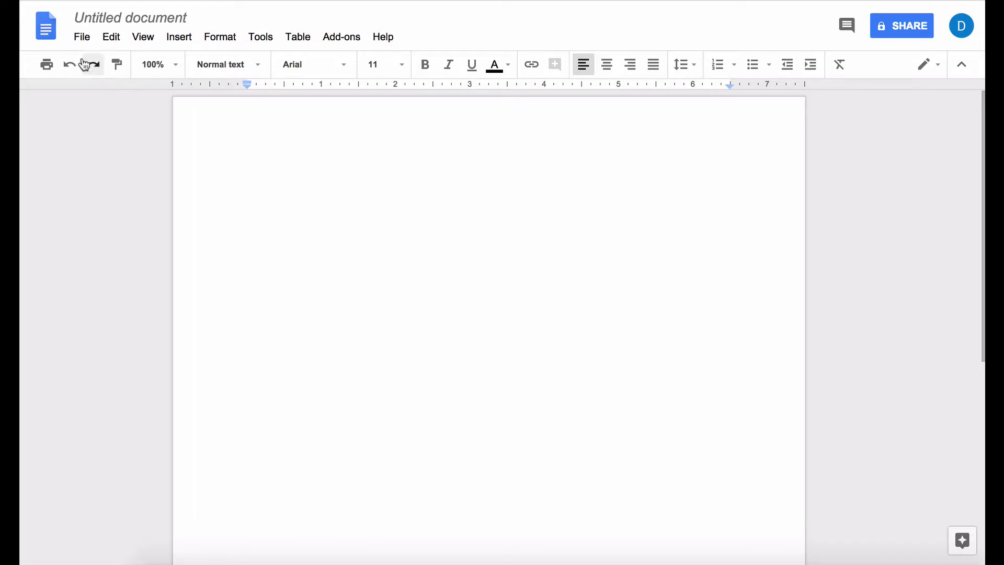
{"action": "left_click", "coordinate": [82, 37]}
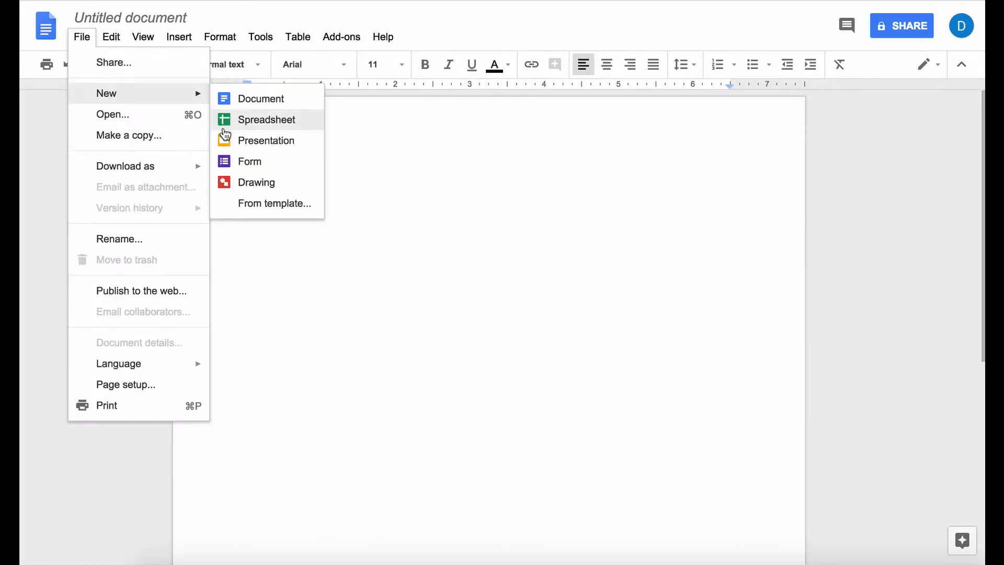
{"action": "left_click", "coordinate": [267, 119]}
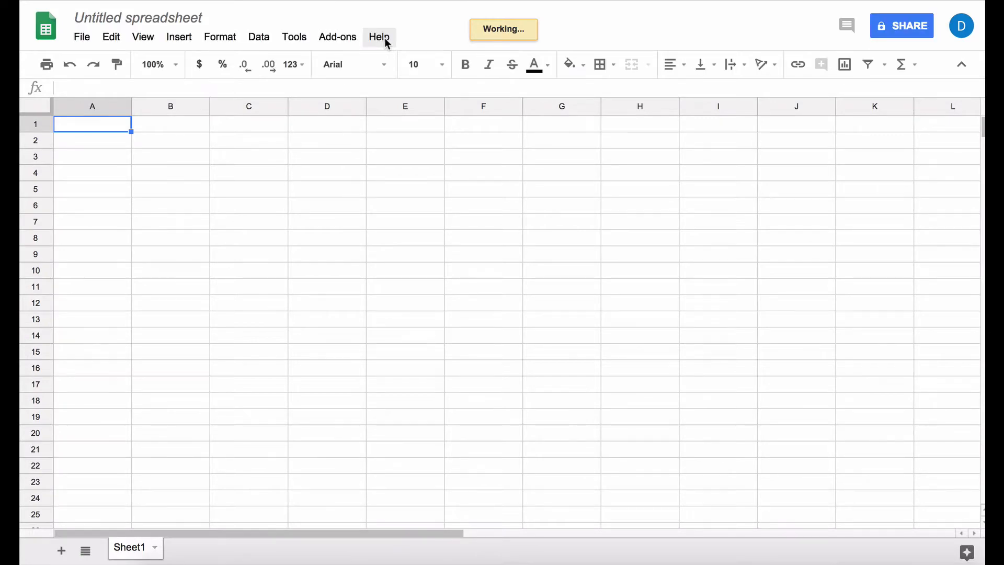
Review the Sheets shortcuts list through the Editing section, then jump to the Menus section
{"action": "left_click", "coordinate": [378, 37]}
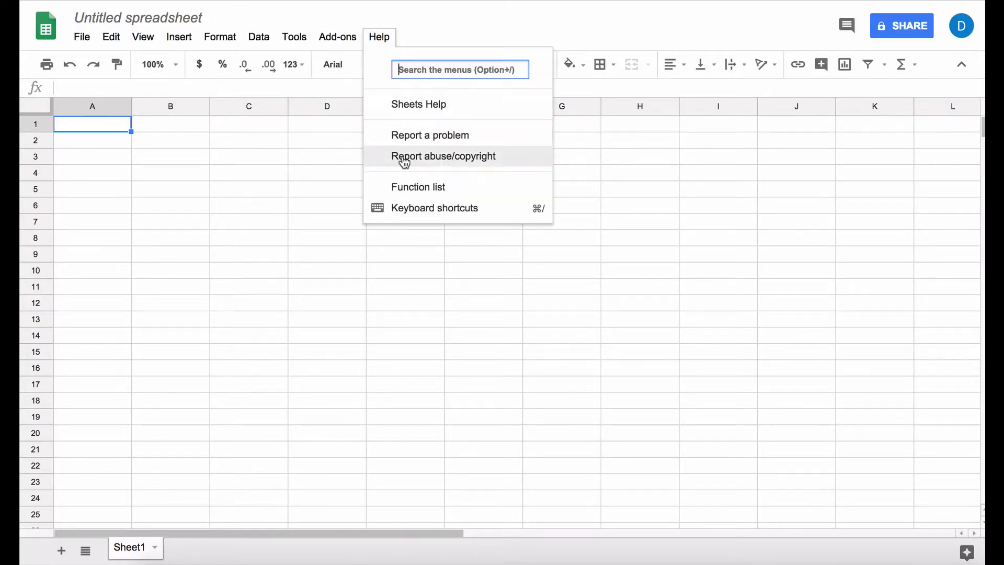
{"action": "mouse_move", "coordinate": [408, 211]}
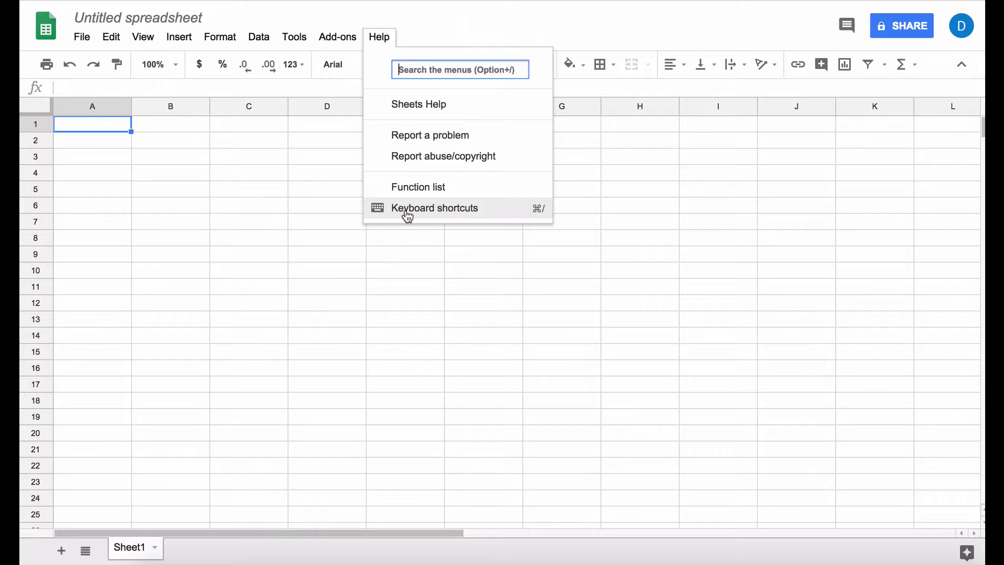
{"action": "left_click", "coordinate": [435, 208]}
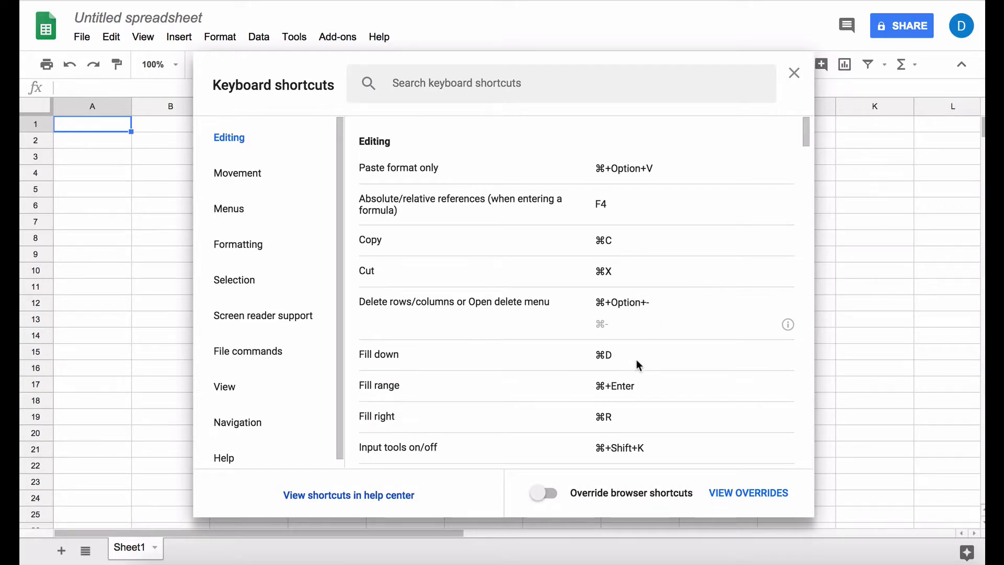
{"action": "scroll", "scroll_direction": "down", "scroll_amount": 3}
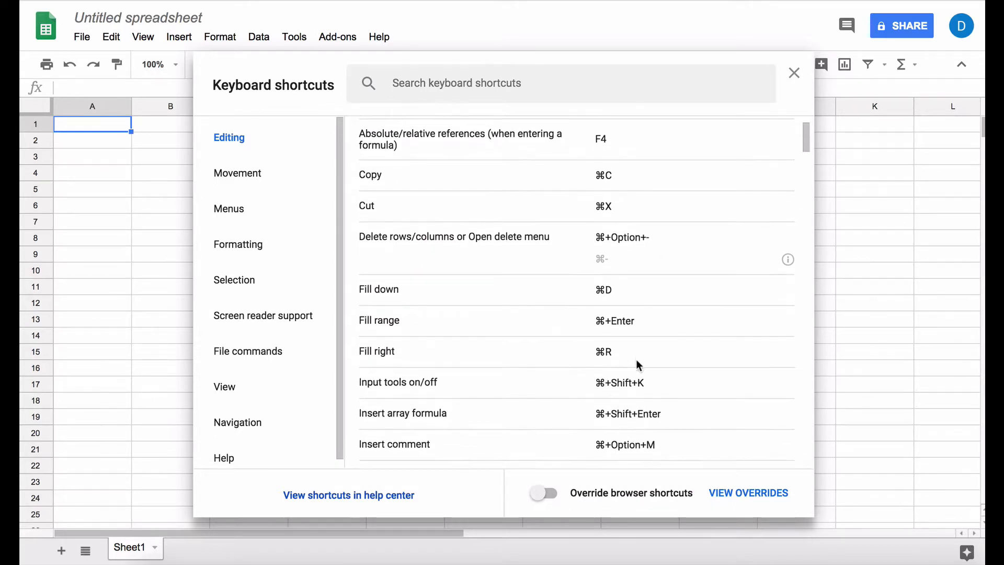
{"action": "scroll", "scroll_direction": "down", "scroll_amount": 3}
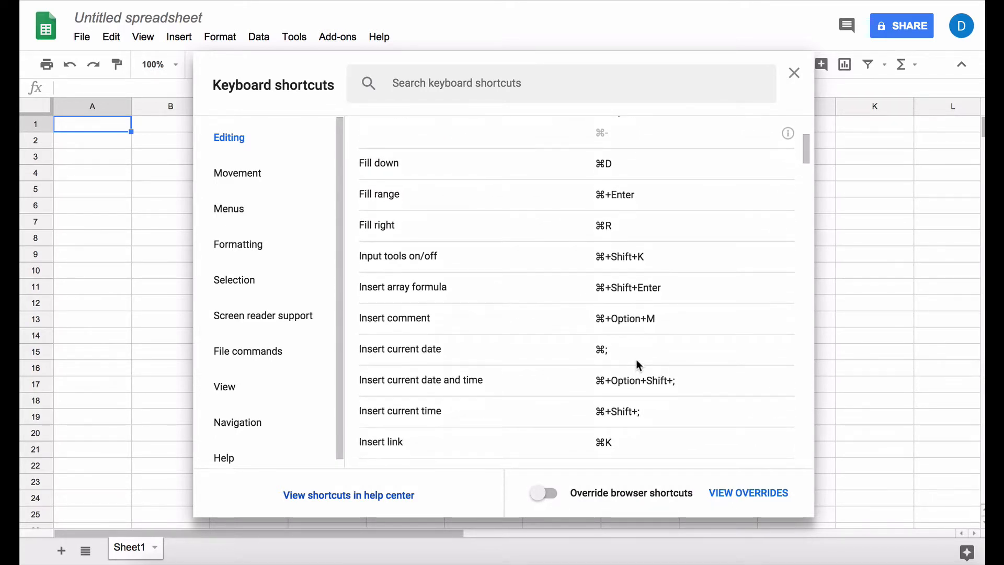
{"action": "scroll", "scroll_direction": "down", "scroll_amount": 3}
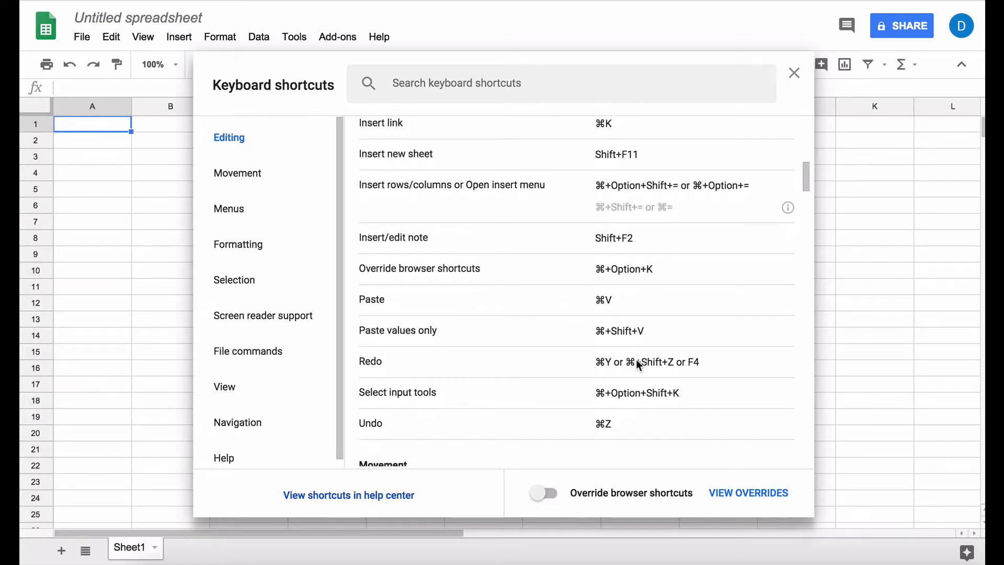
{"action": "scroll", "scroll_direction": "down", "scroll_amount": 3}
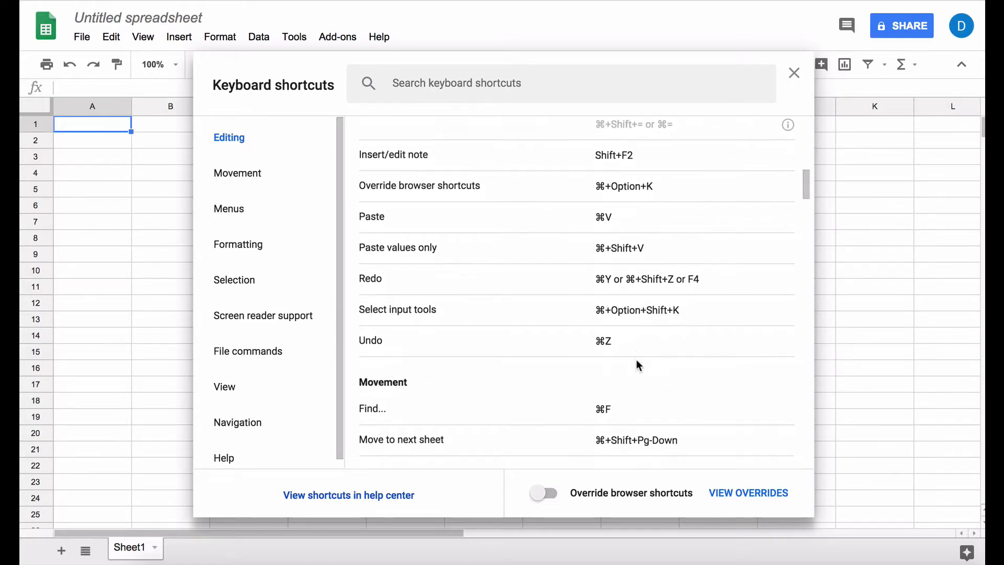
{"action": "left_click", "coordinate": [228, 208]}
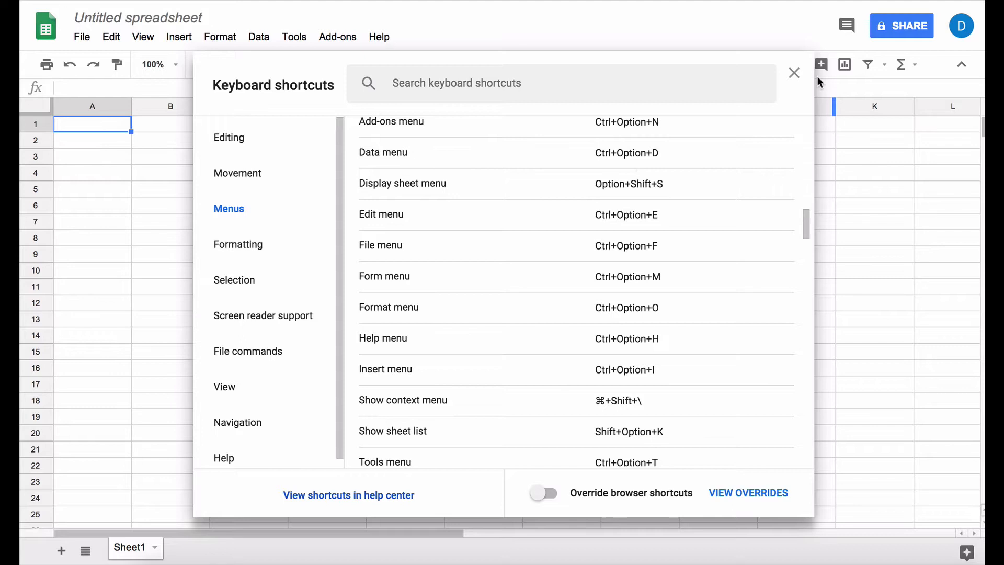
Leave the shortcuts list and create a new blank presentation from the spreadsheet
{"action": "left_click", "coordinate": [81, 36]}
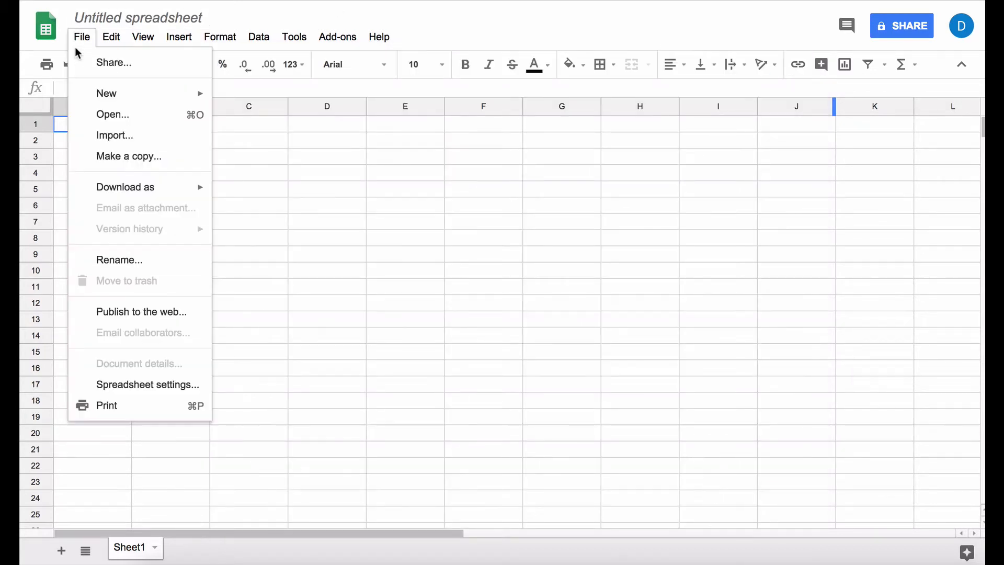
{"action": "mouse_move", "coordinate": [106, 93]}
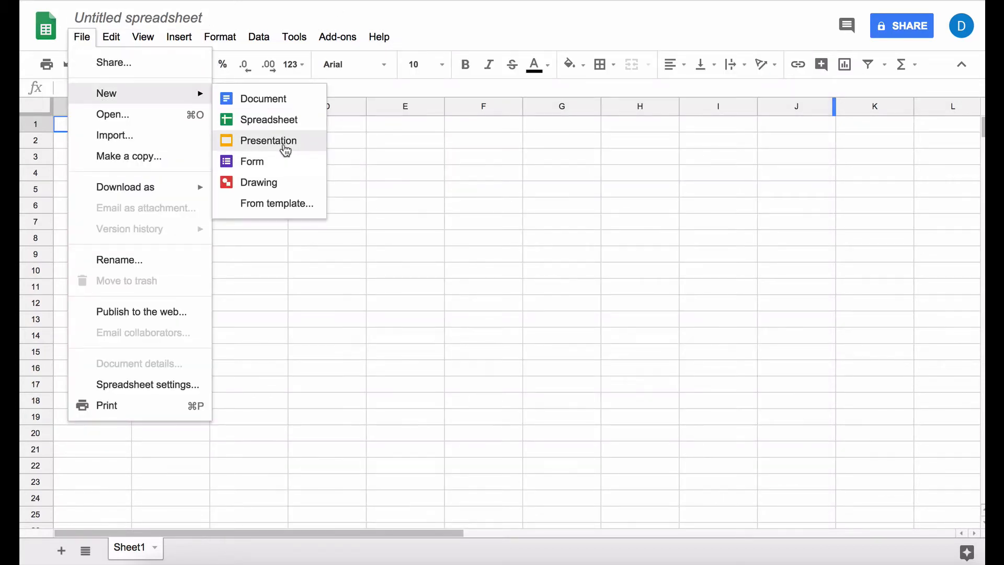
{"action": "left_click", "coordinate": [270, 140]}
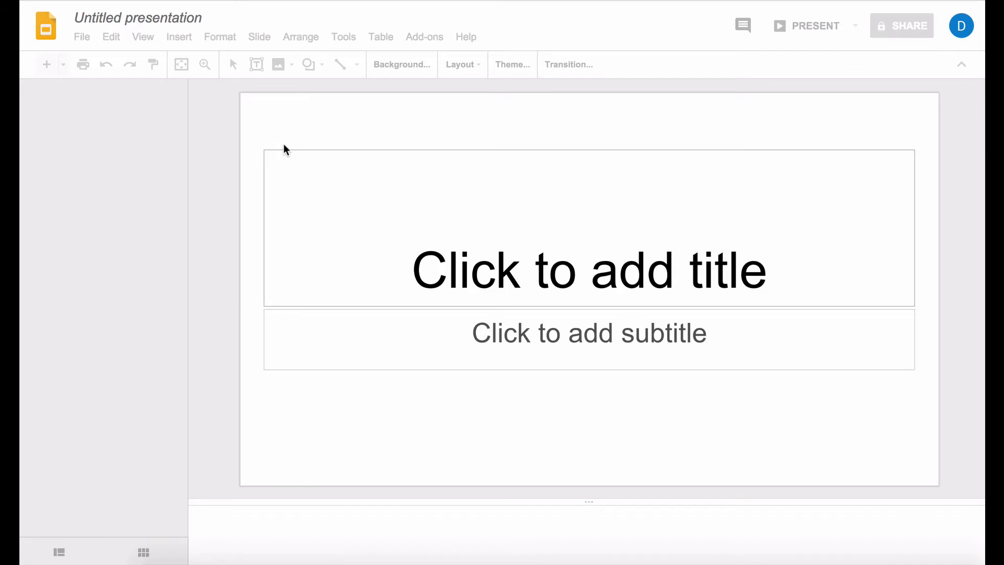
Review the Slides shortcuts list through With objects into selection and text formatting
{"action": "left_click", "coordinate": [542, 65]}
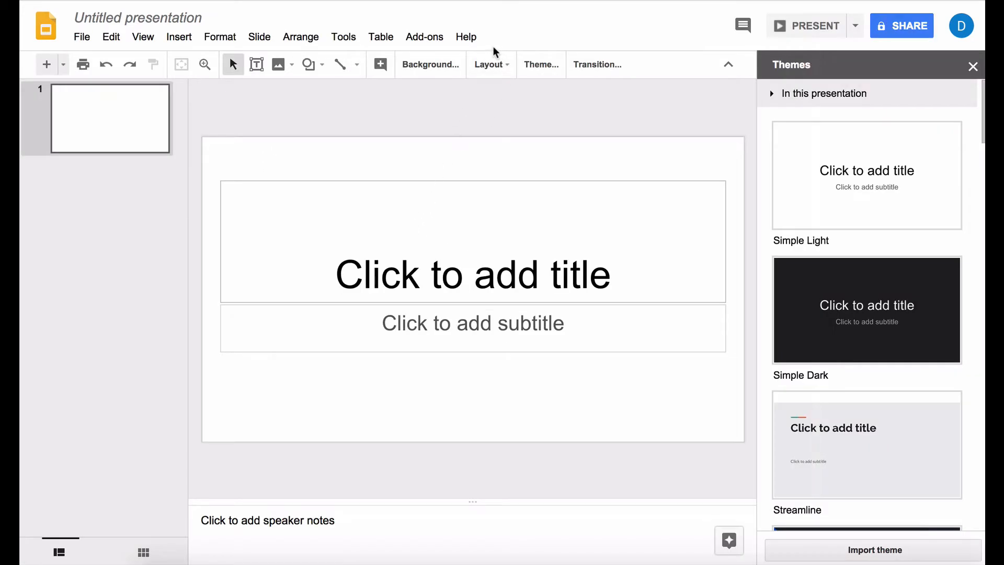
{"action": "left_click", "coordinate": [466, 37]}
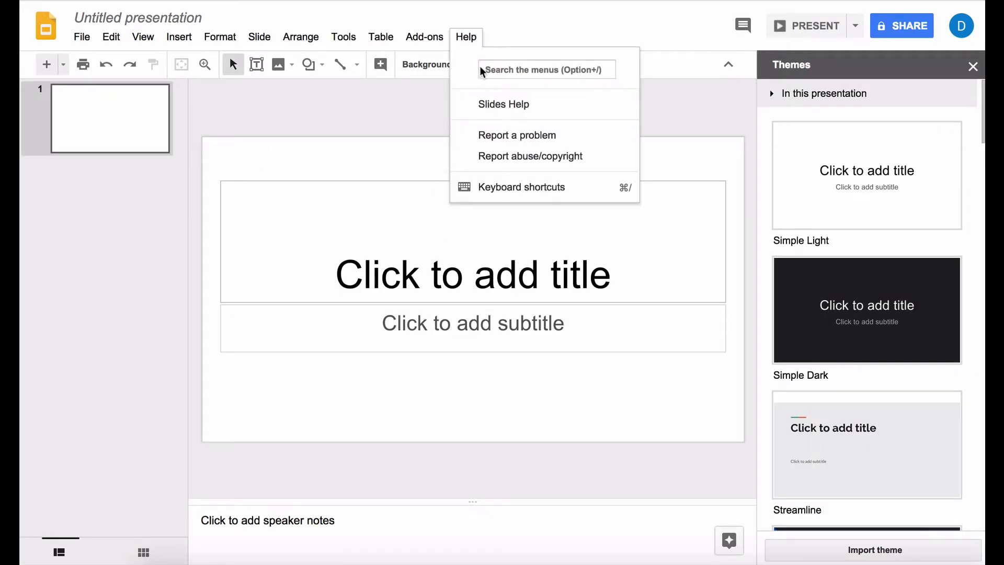
{"action": "mouse_move", "coordinate": [494, 194]}
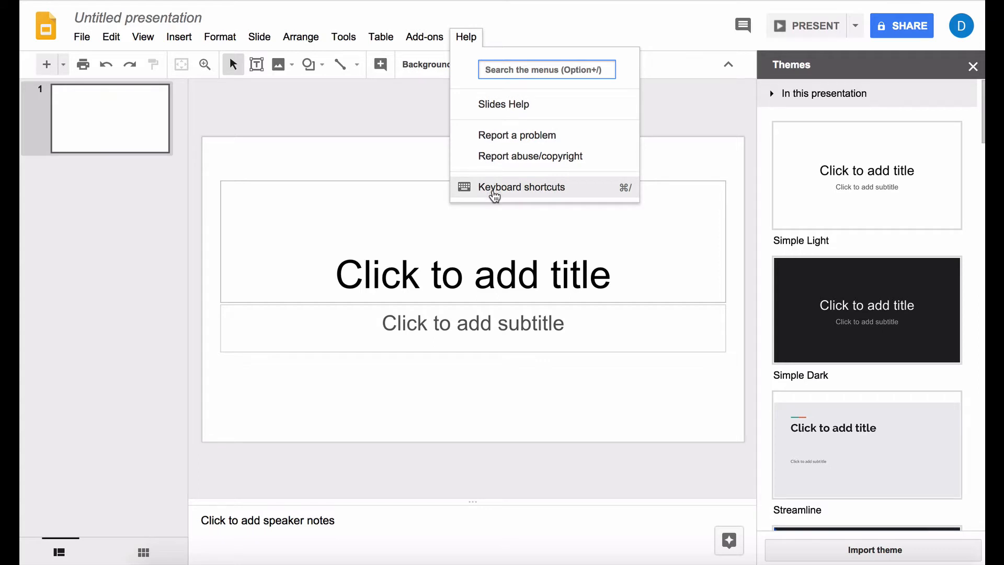
{"action": "left_click", "coordinate": [522, 188]}
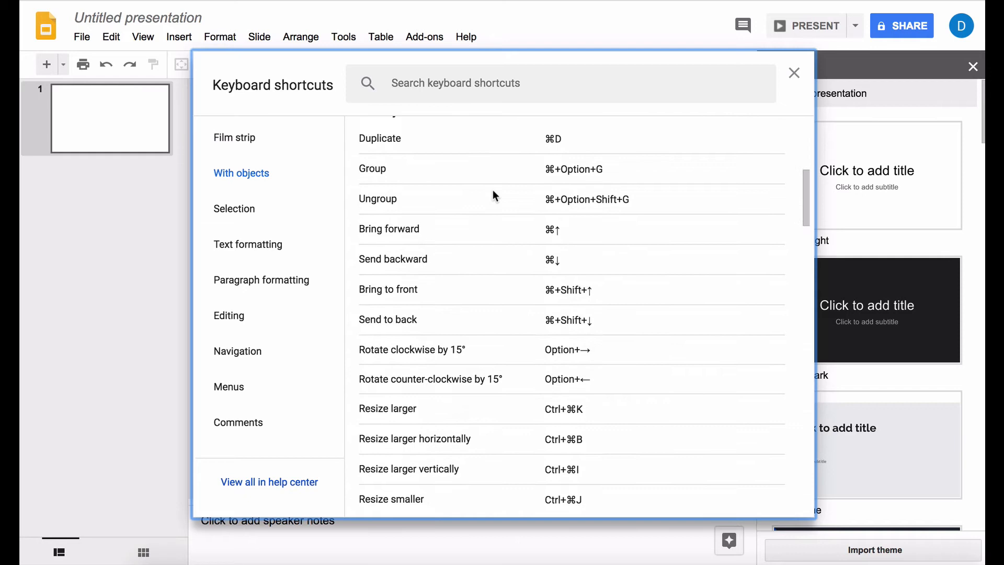
{"action": "scroll", "scroll_direction": "down", "scroll_amount": 3}
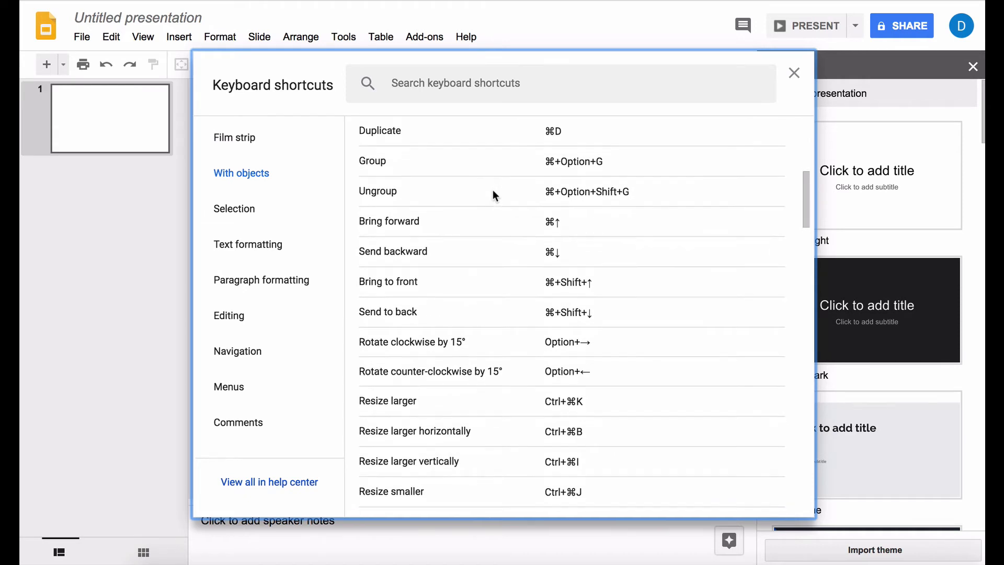
{"action": "scroll", "scroll_direction": "down", "scroll_amount": 3}
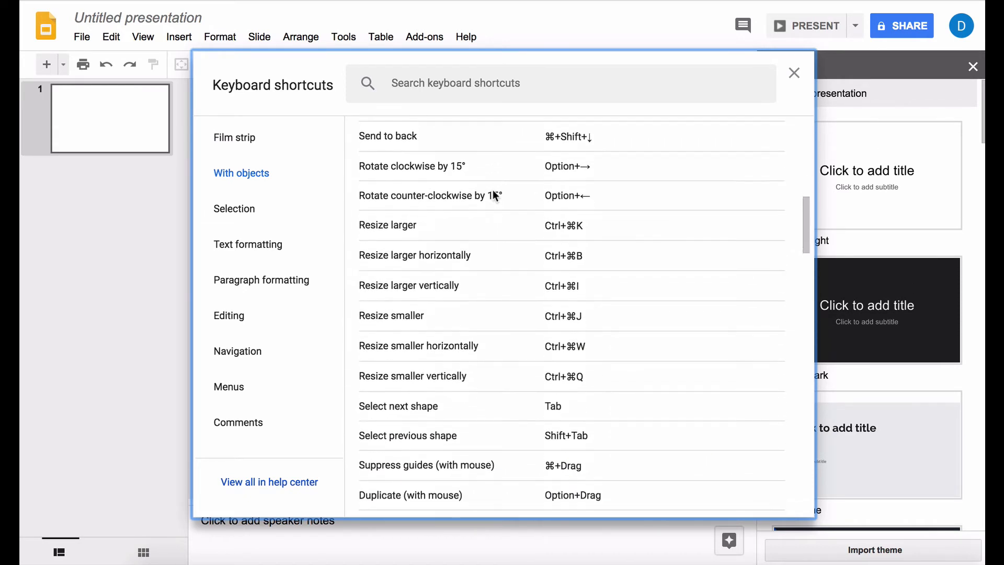
{"action": "scroll", "scroll_direction": "down", "scroll_amount": 3}
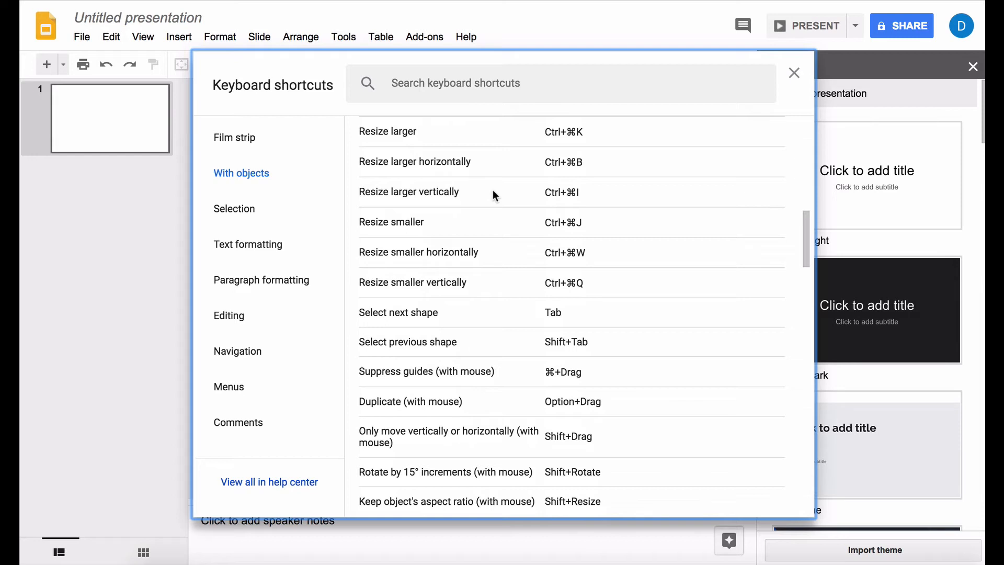
{"action": "scroll", "scroll_direction": "down", "scroll_amount": 3}
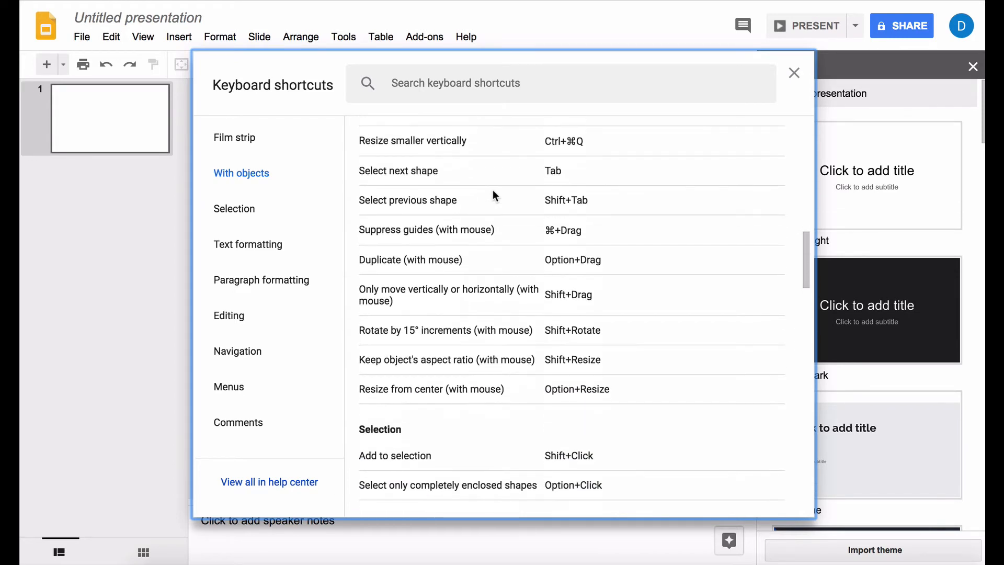
{"action": "scroll", "scroll_direction": "down", "scroll_amount": 3}
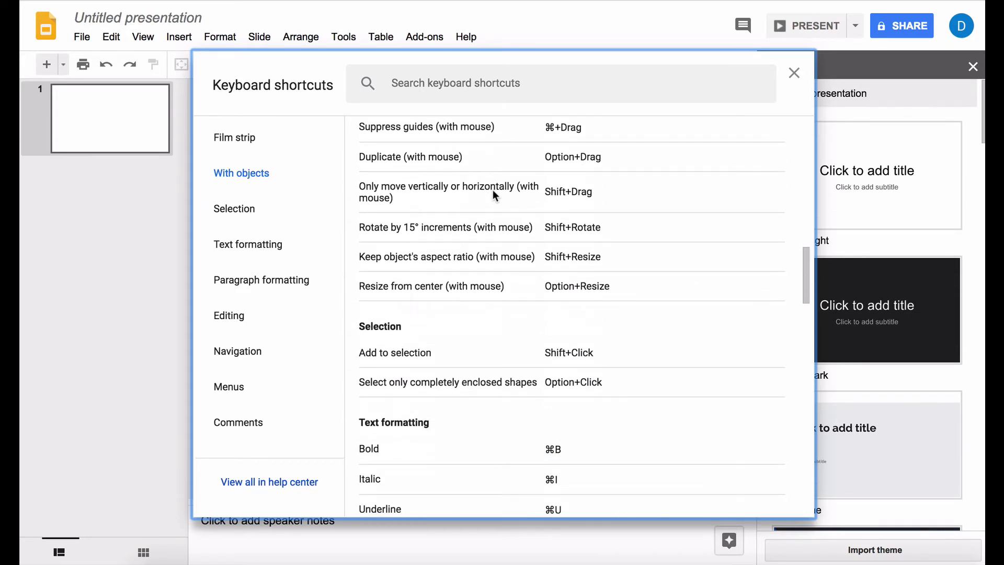